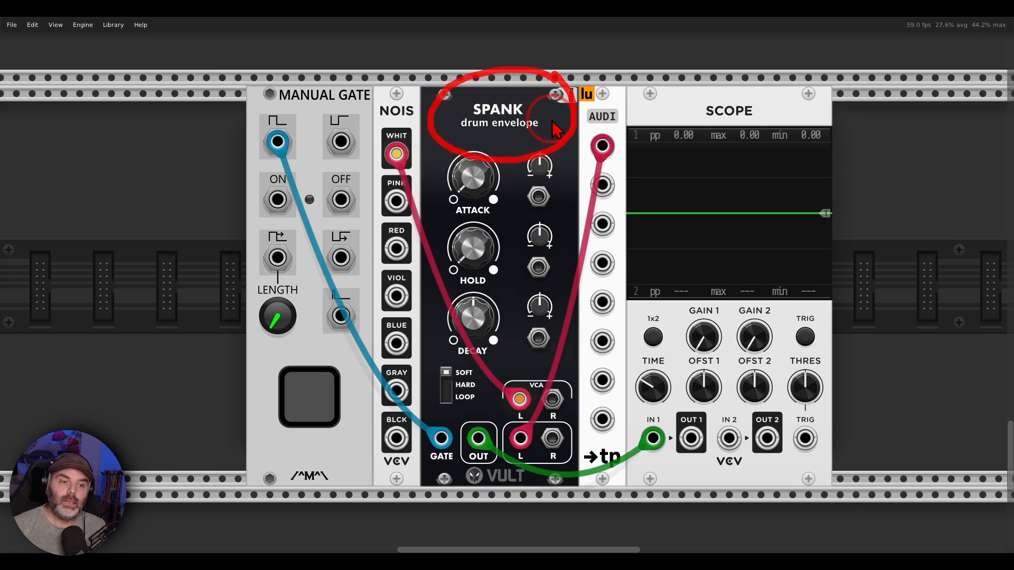
Step: Fire manual gates so Spank's shortened loop envelope repeats as brief bursts on the scope
left_click(308, 398)
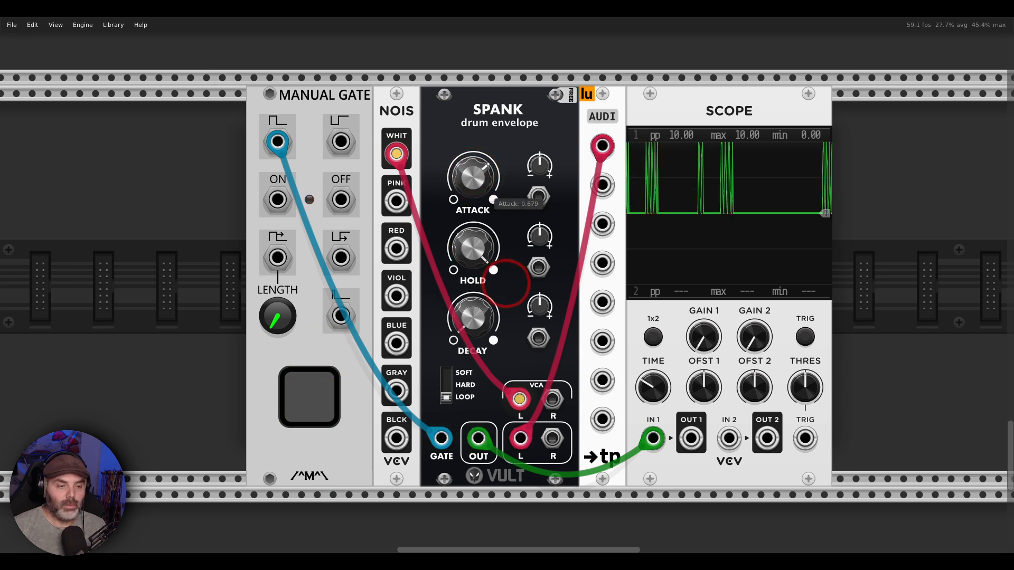
mouse_move(342, 386)
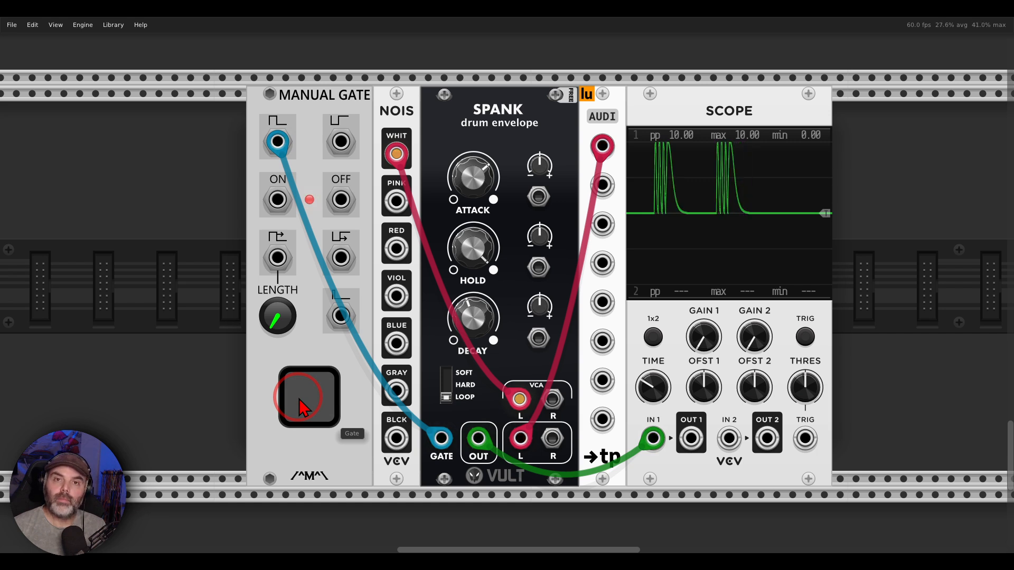
left_click(308, 395)
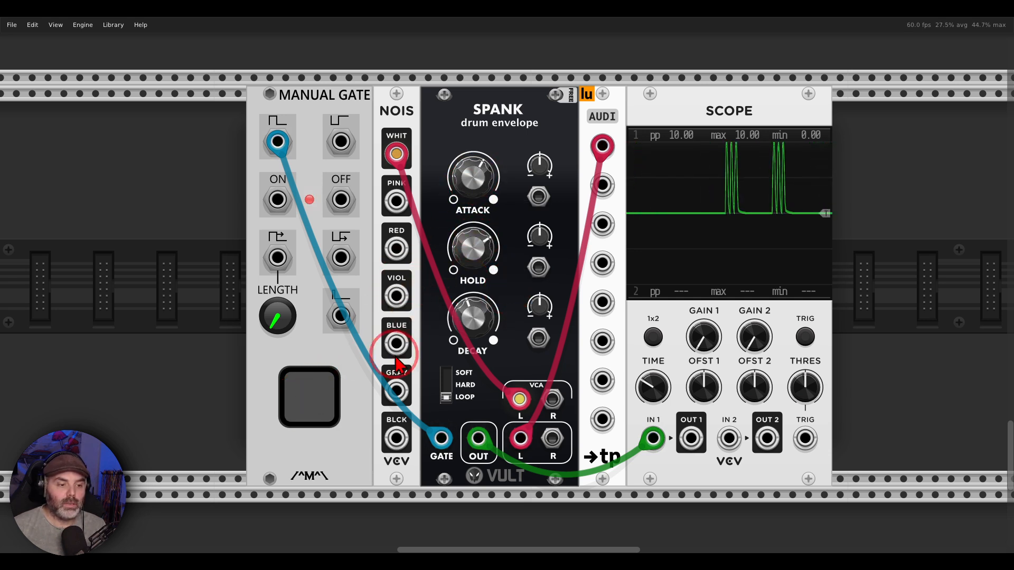
left_click(309, 398)
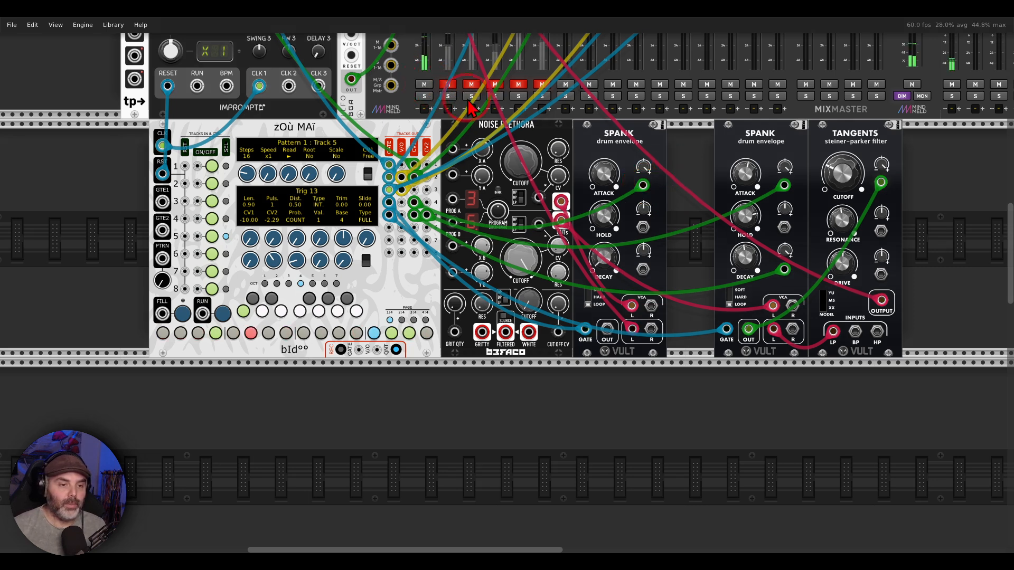
mouse_move(676, 217)
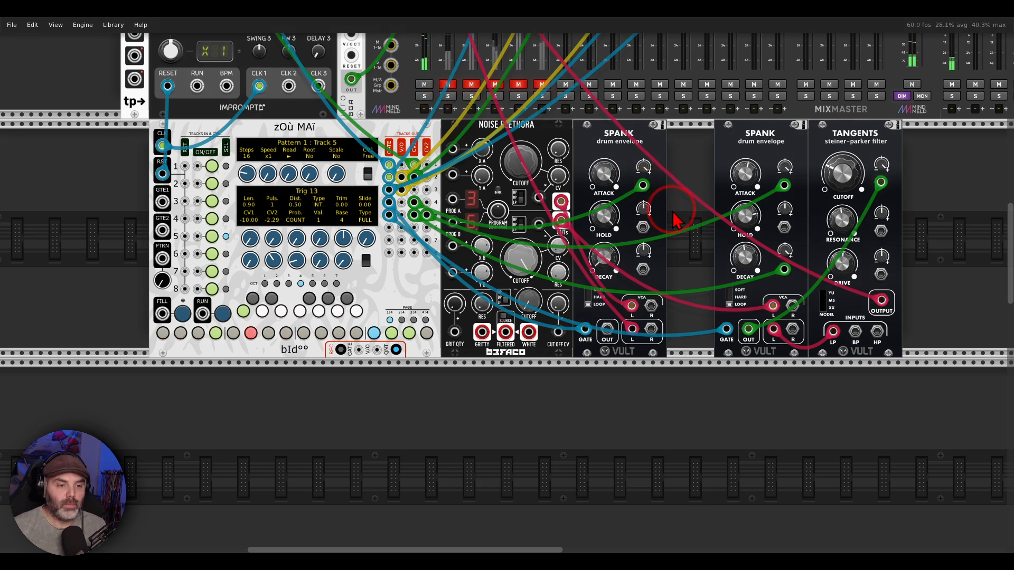